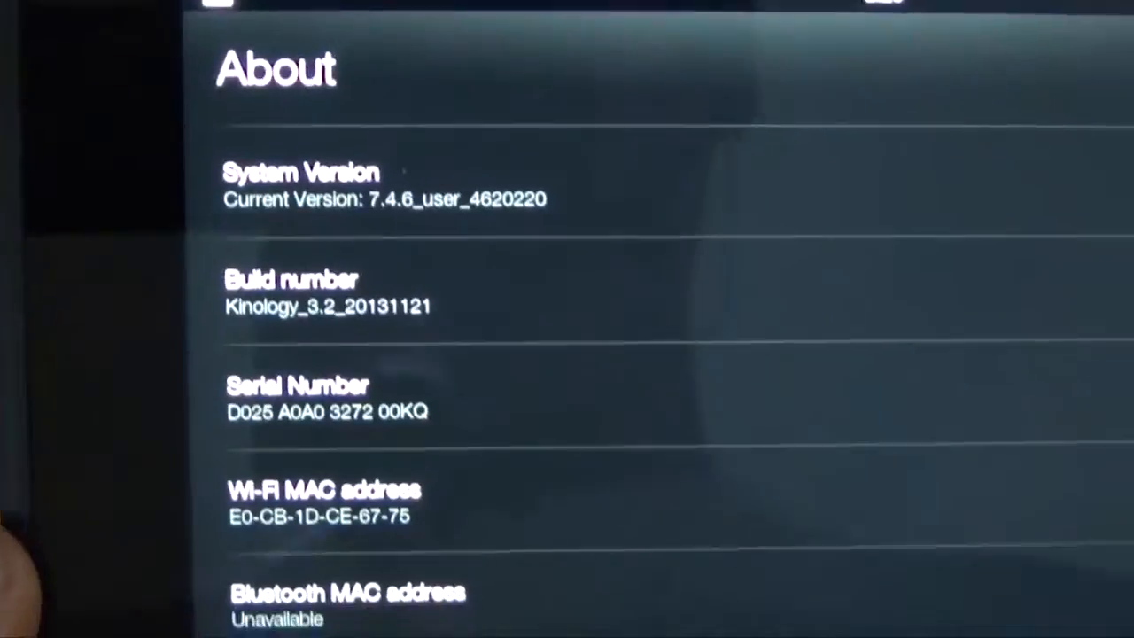
Scroll the About screen to view system version 7.4.6 and build Kinology_3.2.
scroll("down", 3)
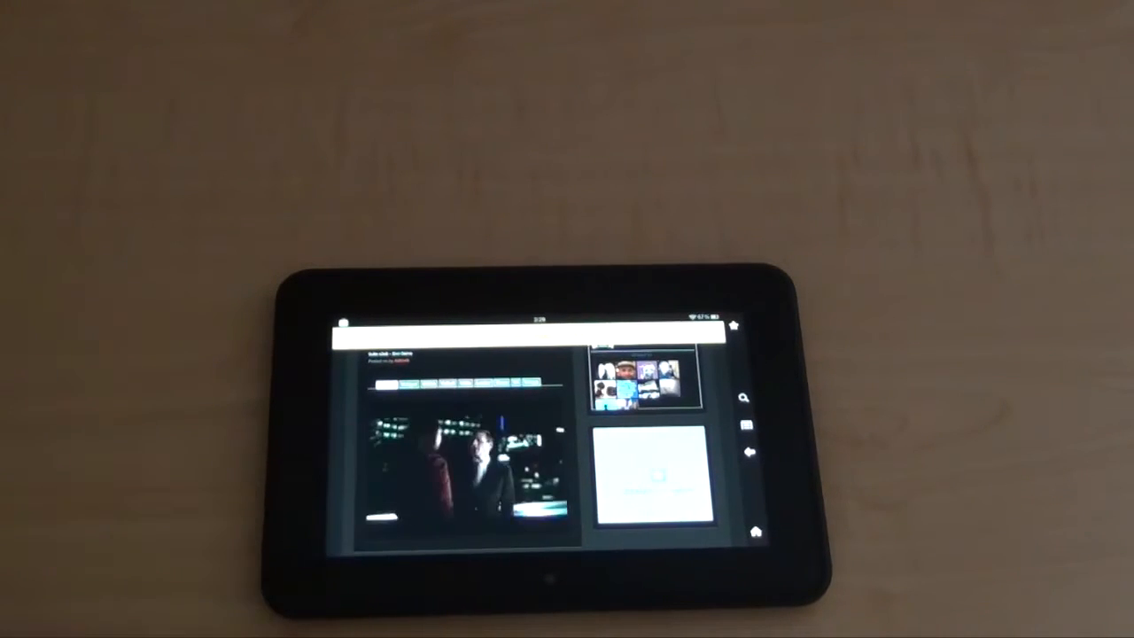
Leave the browser and bring up the power menu with power off, reboot and airplane mode.
left_click(461, 469)
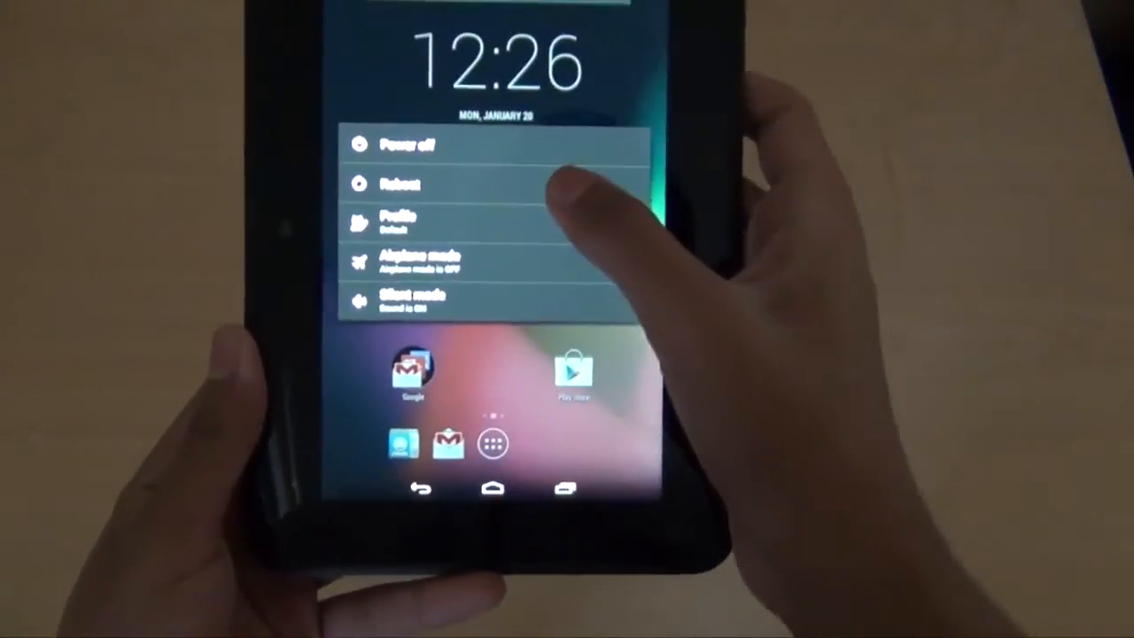
Choose Reboot and confirm, restarting the tablet into TWRP v2.6.3.1.
left_click(398, 184)
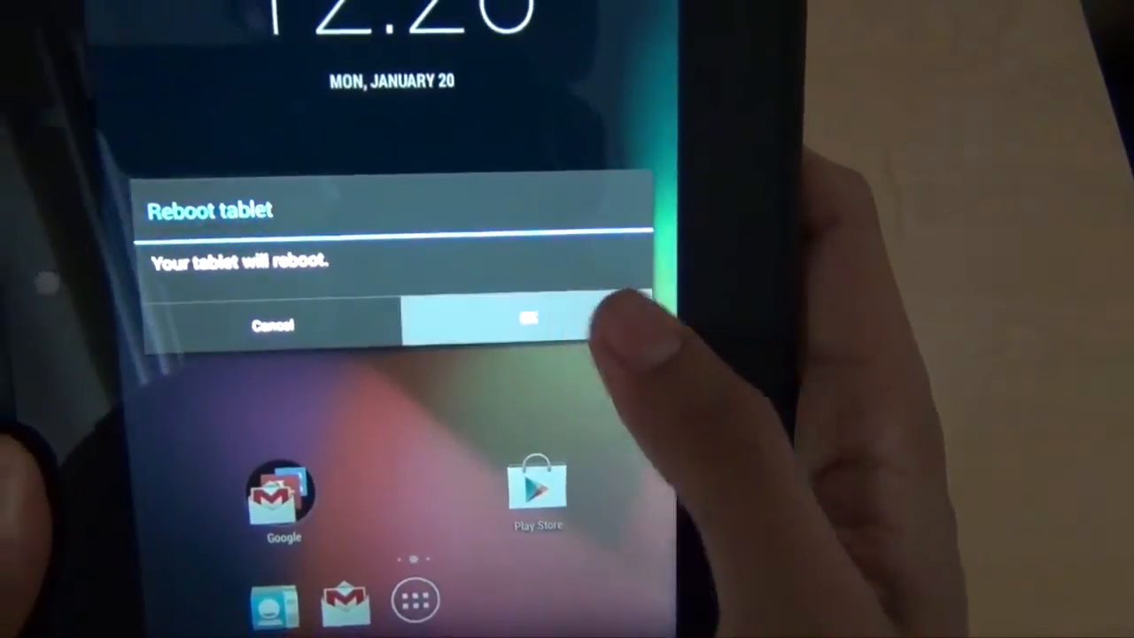
left_click(529, 321)
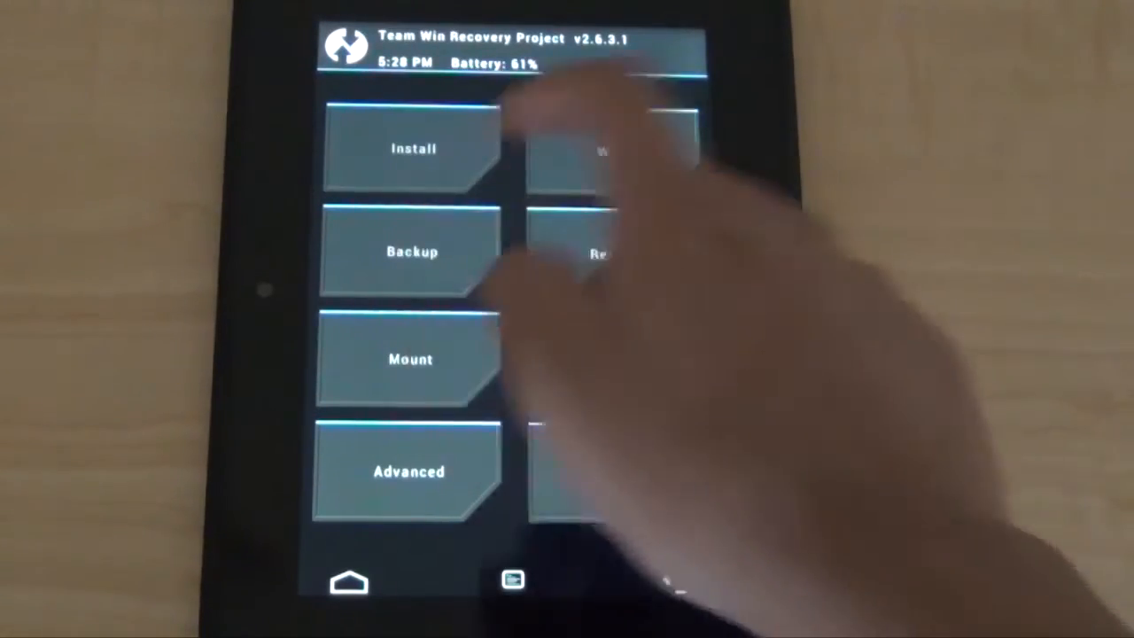
Back up Data, Cache, System, Boot, Recovery and EFS with the swipe slider.
left_click(411, 251)
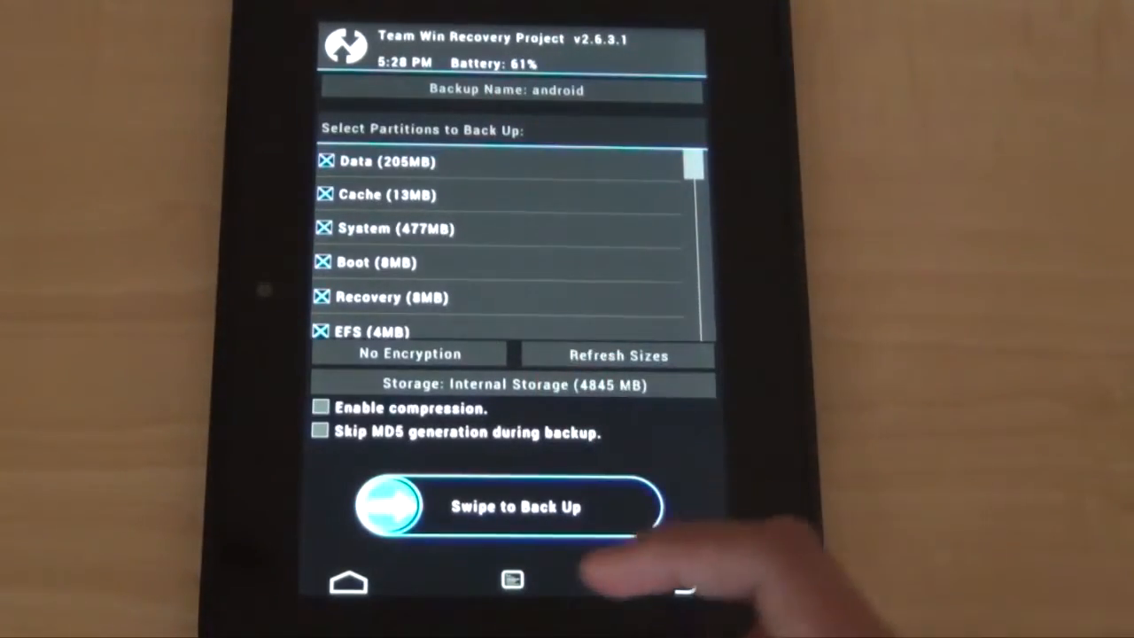
left_click_drag(385, 507, 532, 507)
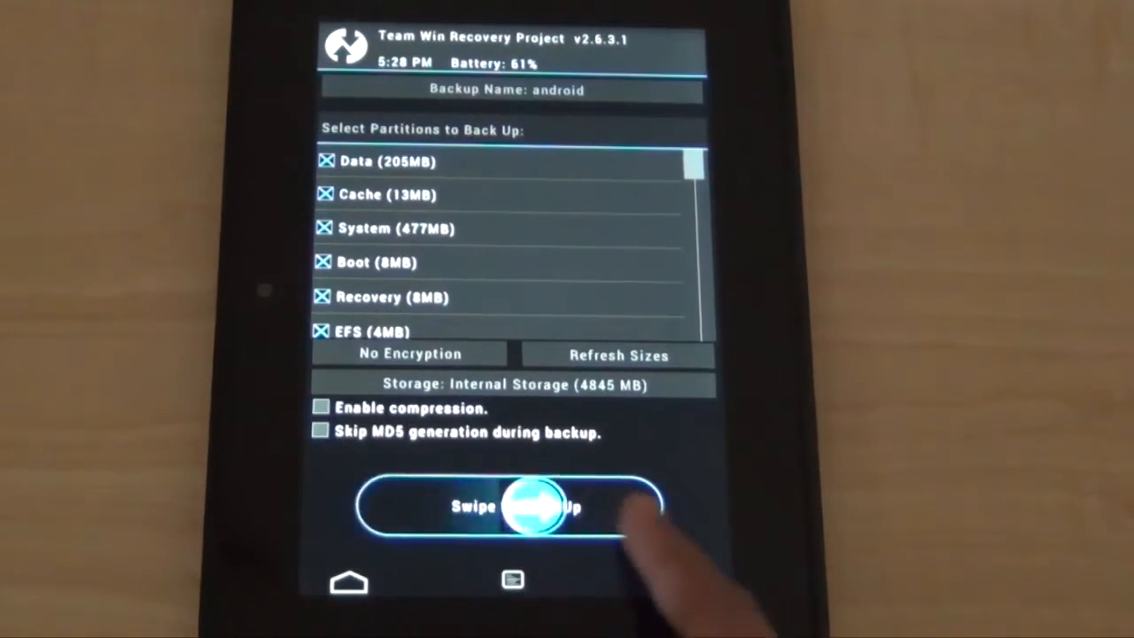
left_click_drag(531, 506, 638, 506)
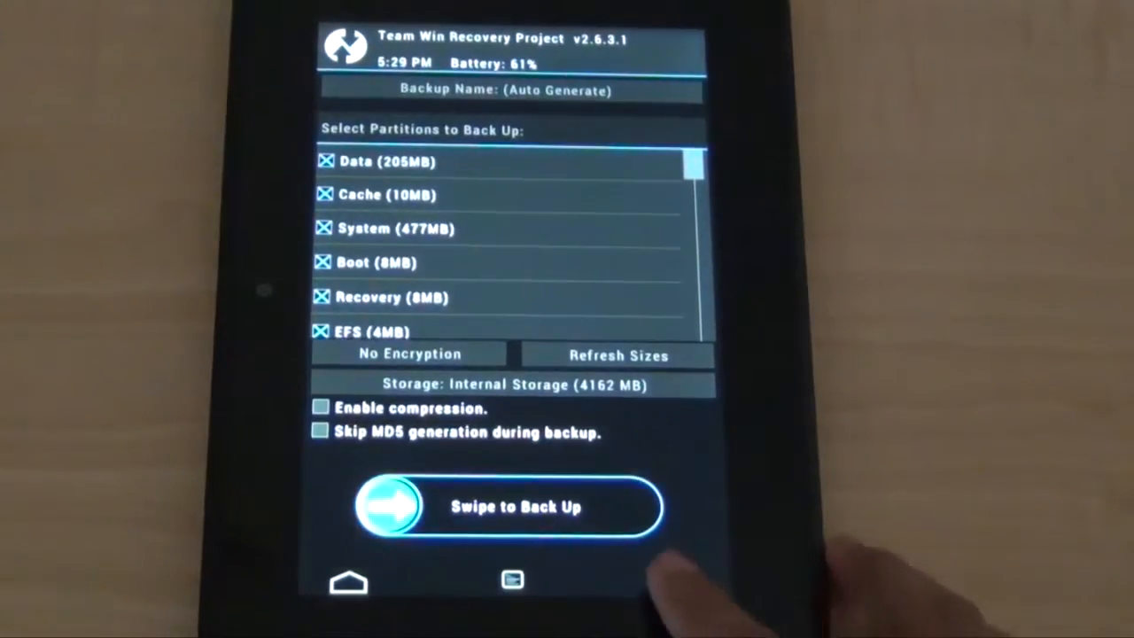
Factory reset from the Wipe menu, clearing Data, Cache and Dalvik but keeping internal storage.
left_click(678, 583)
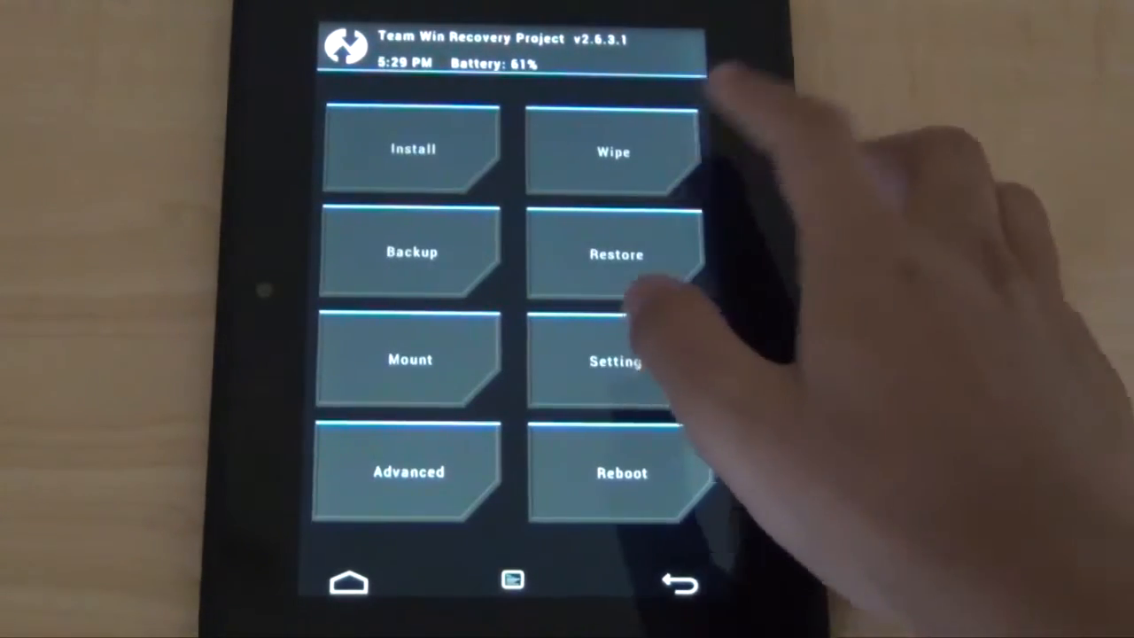
left_click(614, 151)
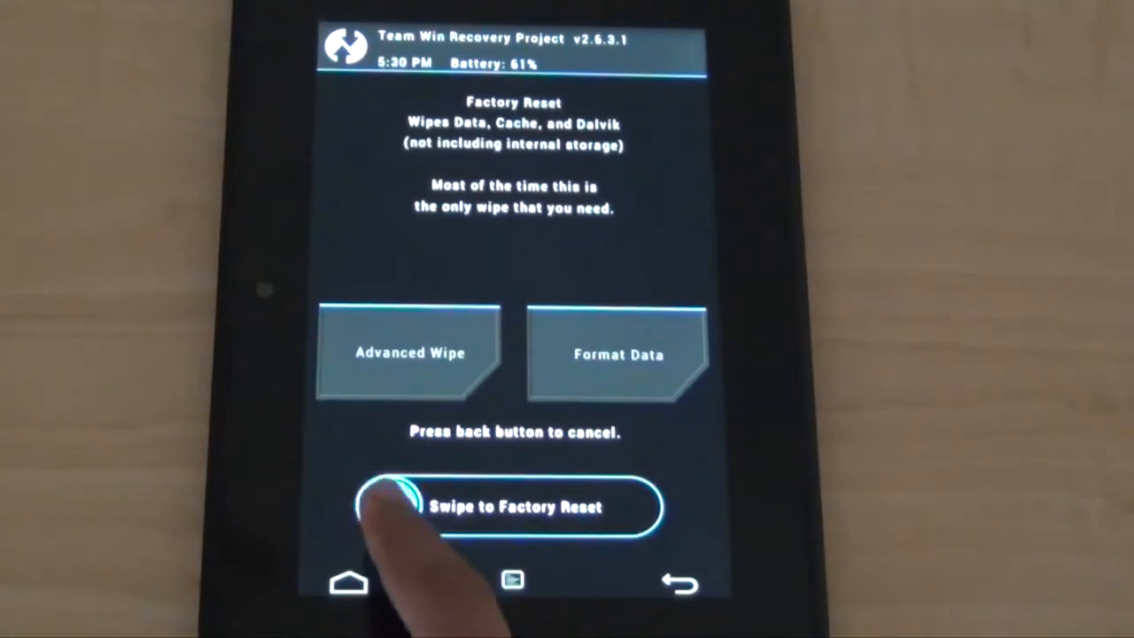
left_click_drag(390, 507, 620, 507)
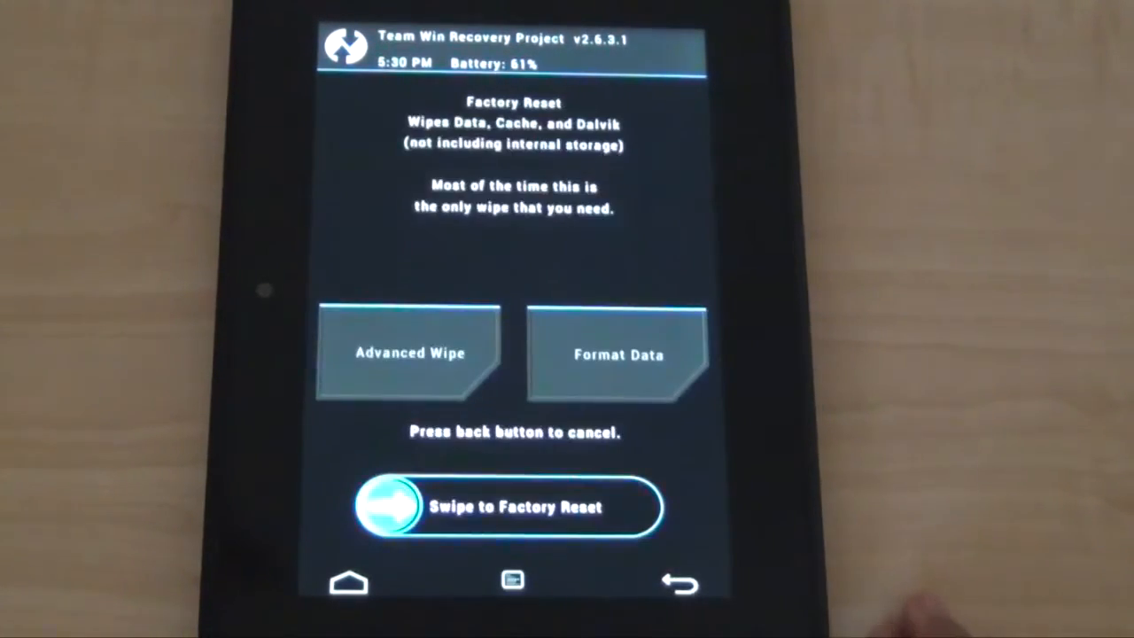
Queue Kinology-step1-boot-7.4.6 (1).zip from /sdcard/Download/kinology for flashing.
left_click(678, 580)
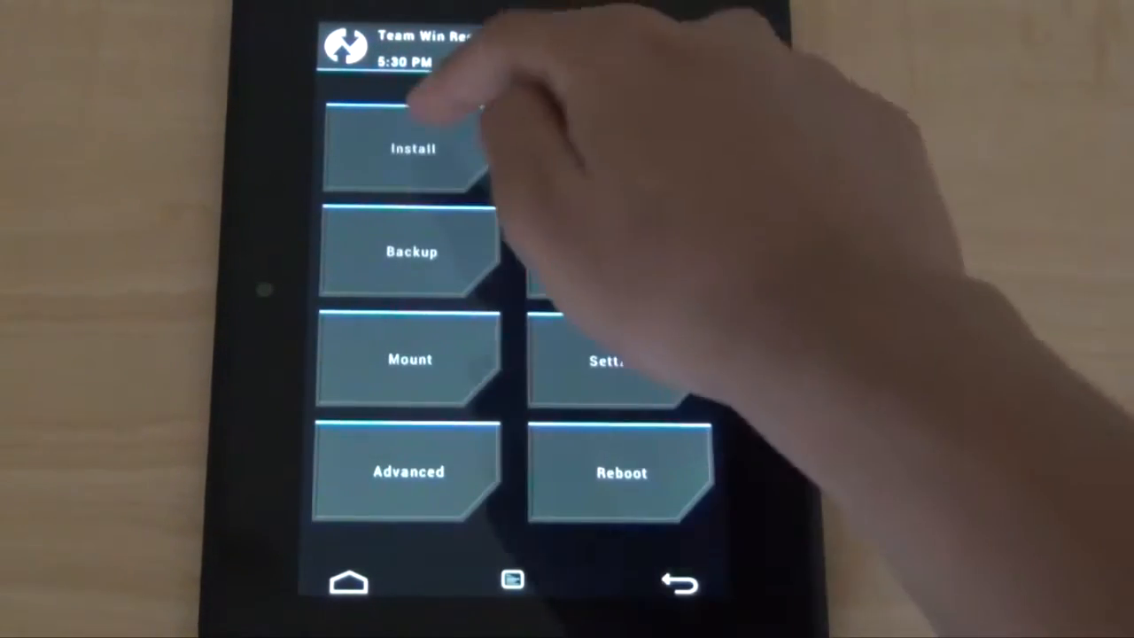
left_click(409, 149)
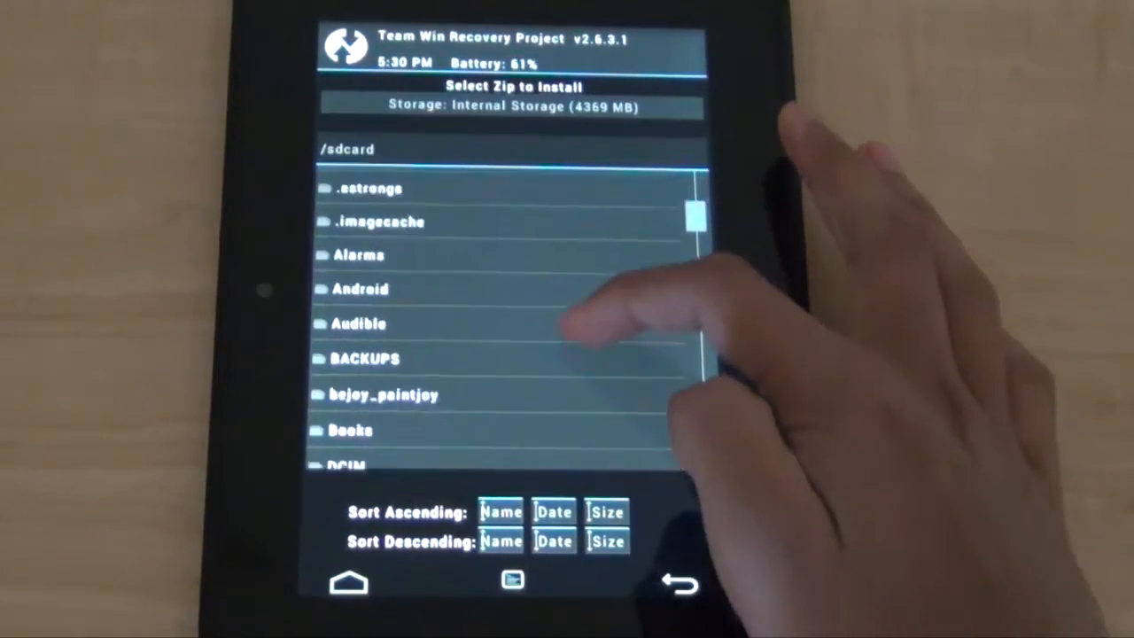
scroll("down", 3)
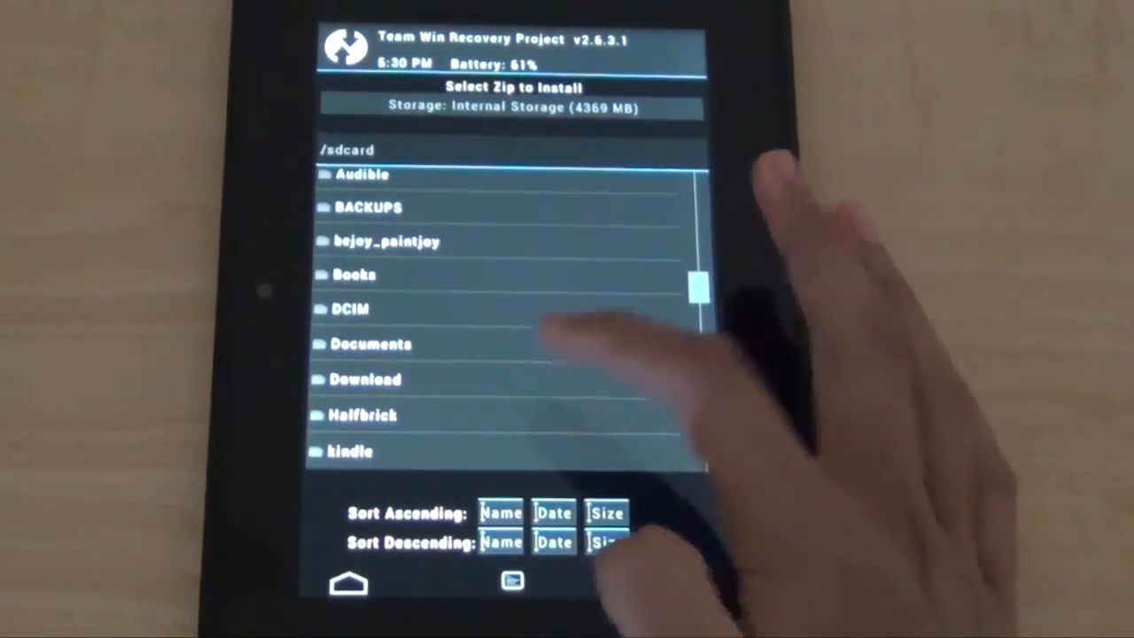
left_click(365, 378)
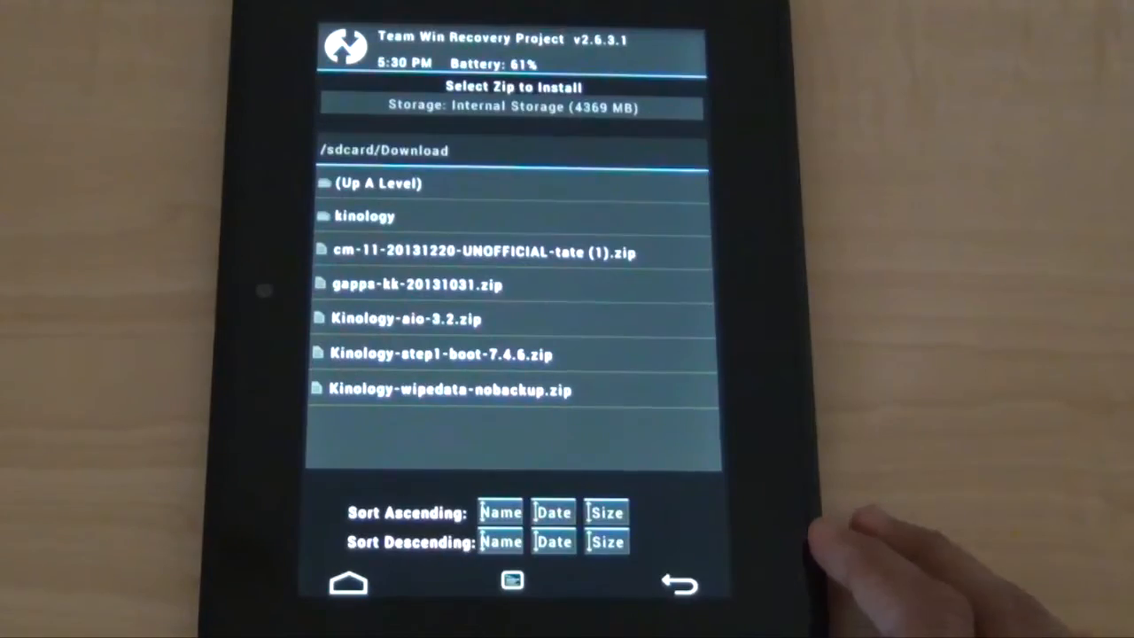
left_click(365, 215)
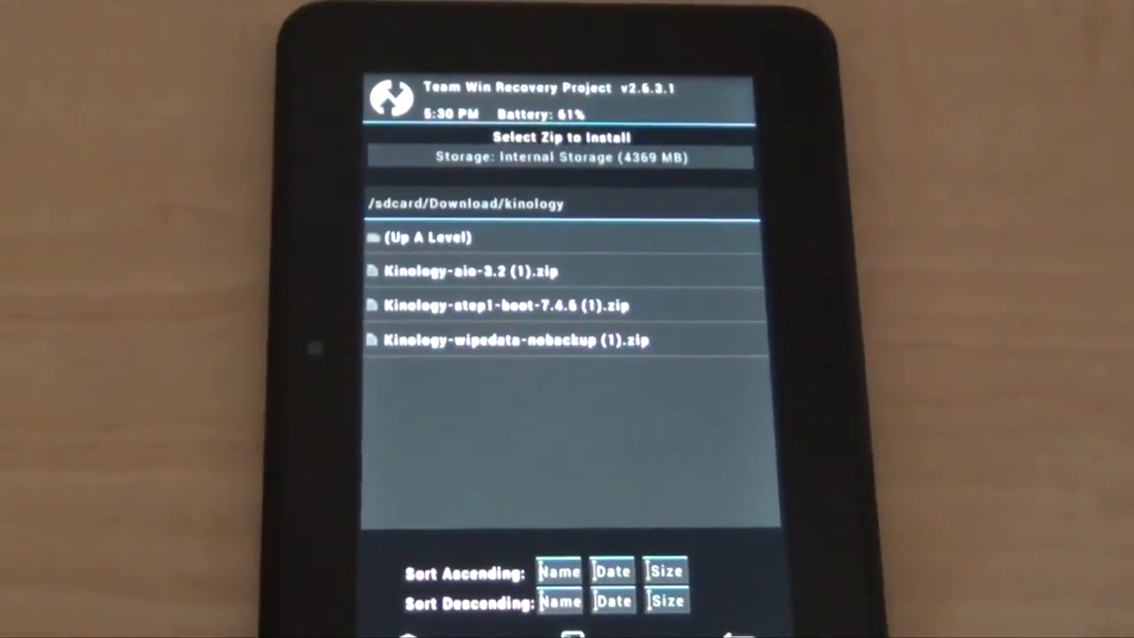
left_click(508, 304)
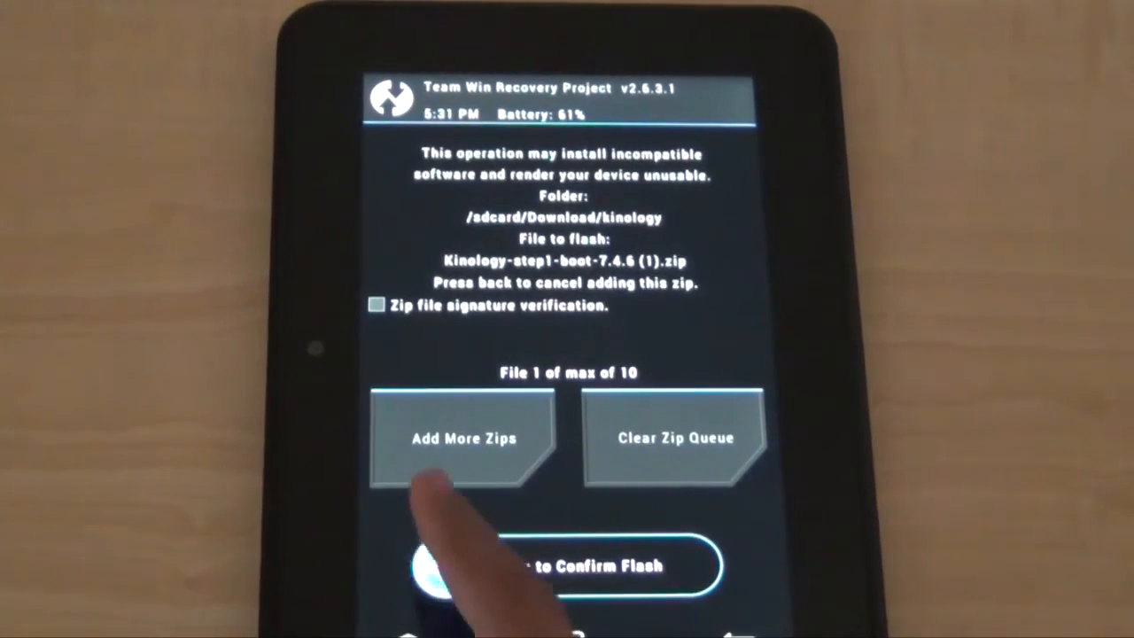
Add Kinology-aio-3.2 (1).zip and the wipedata-nobackup zip, then flash all three.
left_click(462, 438)
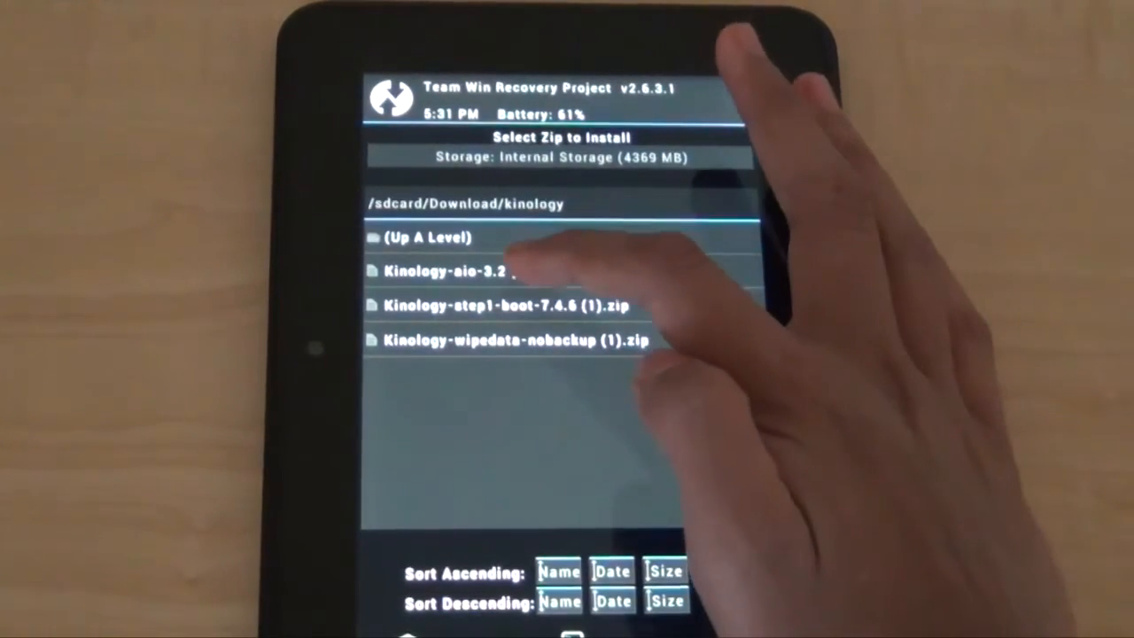
left_click(443, 272)
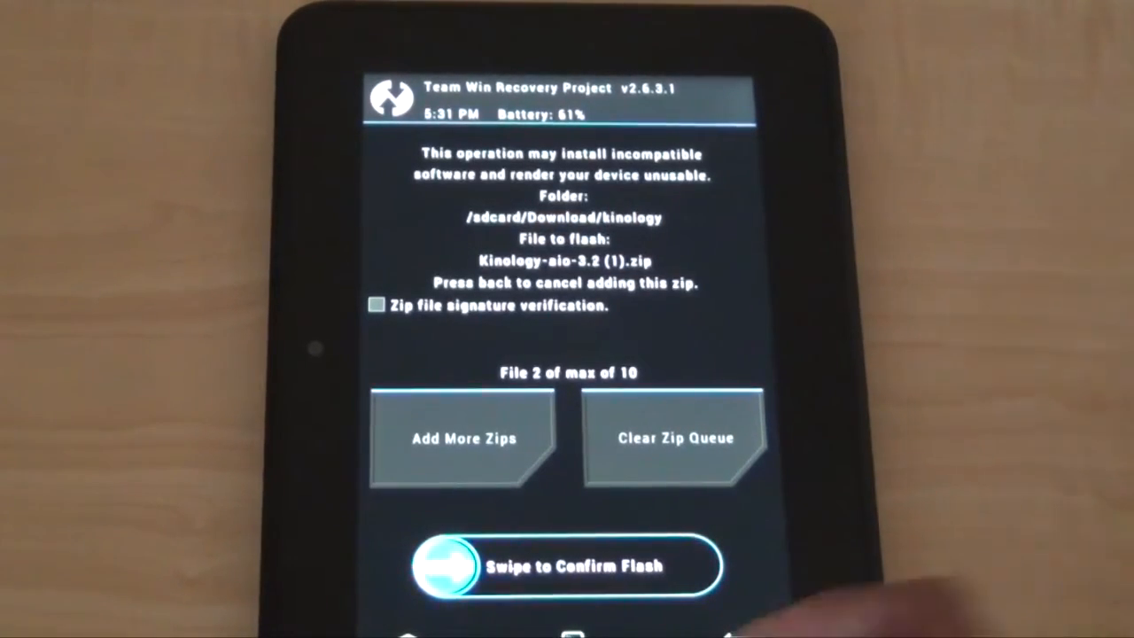
left_click(461, 439)
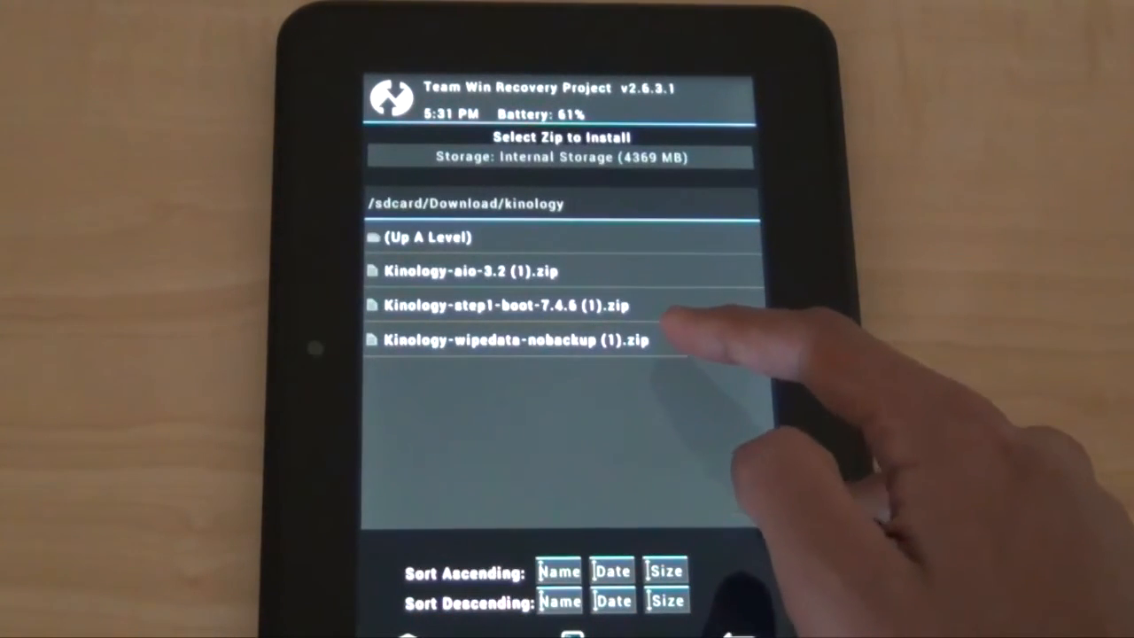
left_click(515, 342)
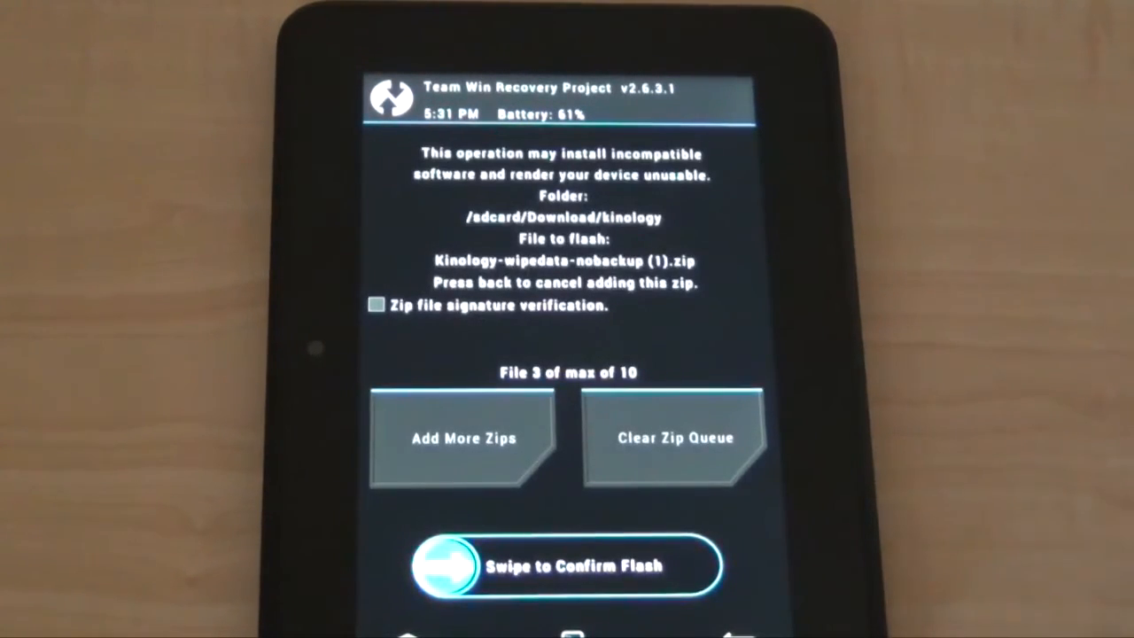
left_click_drag(461, 567, 701, 568)
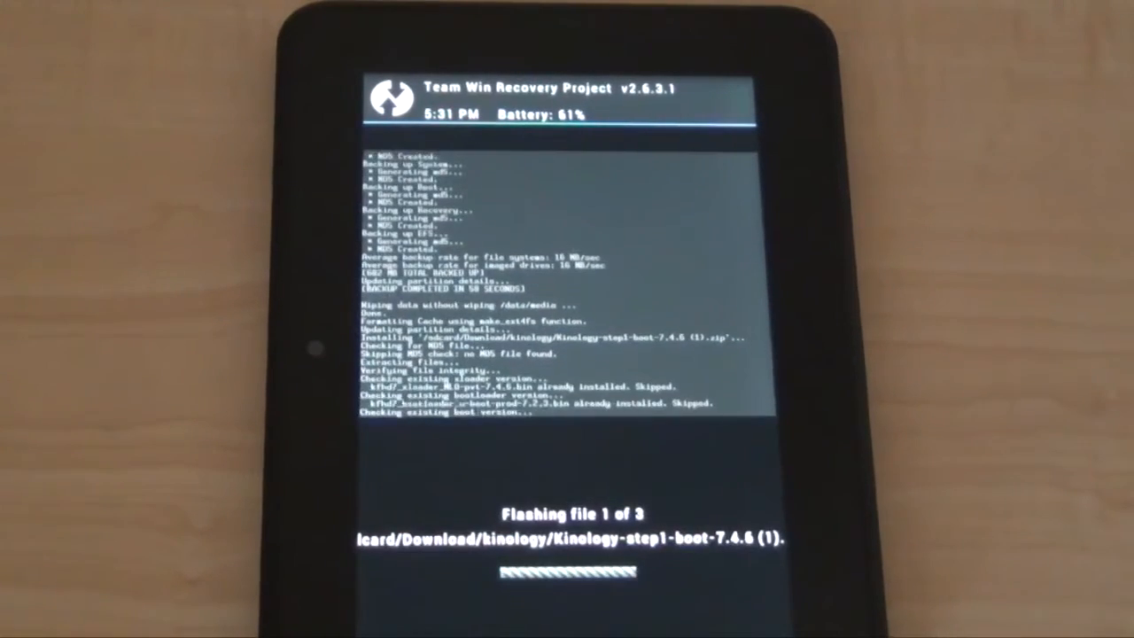